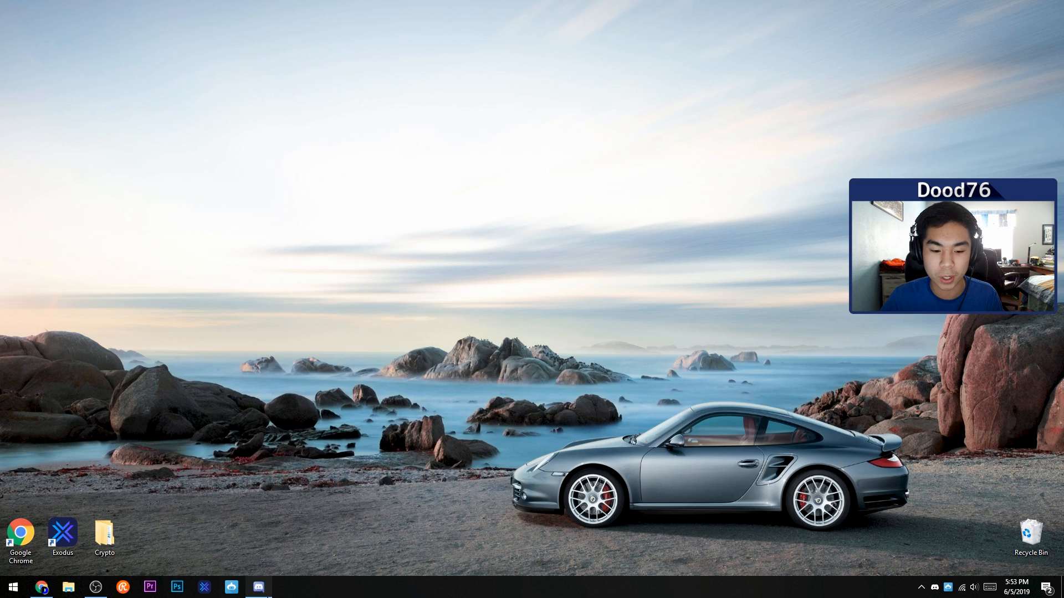
# - Launch Discord from the taskbar, landing on DoodDiscord's general channel
pyautogui.click(261, 587)
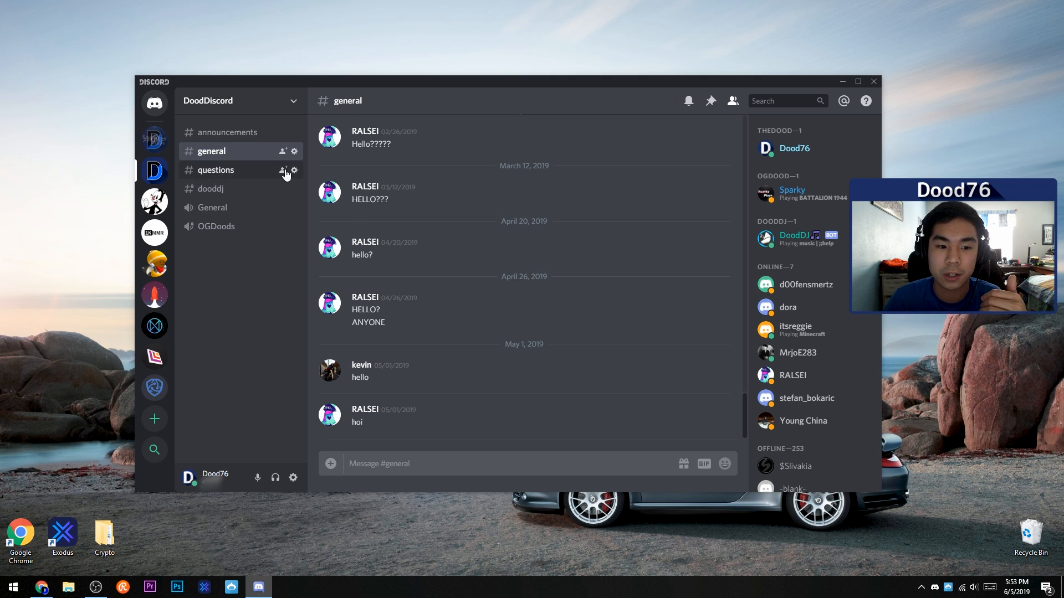
pyautogui.moveTo(330, 211)
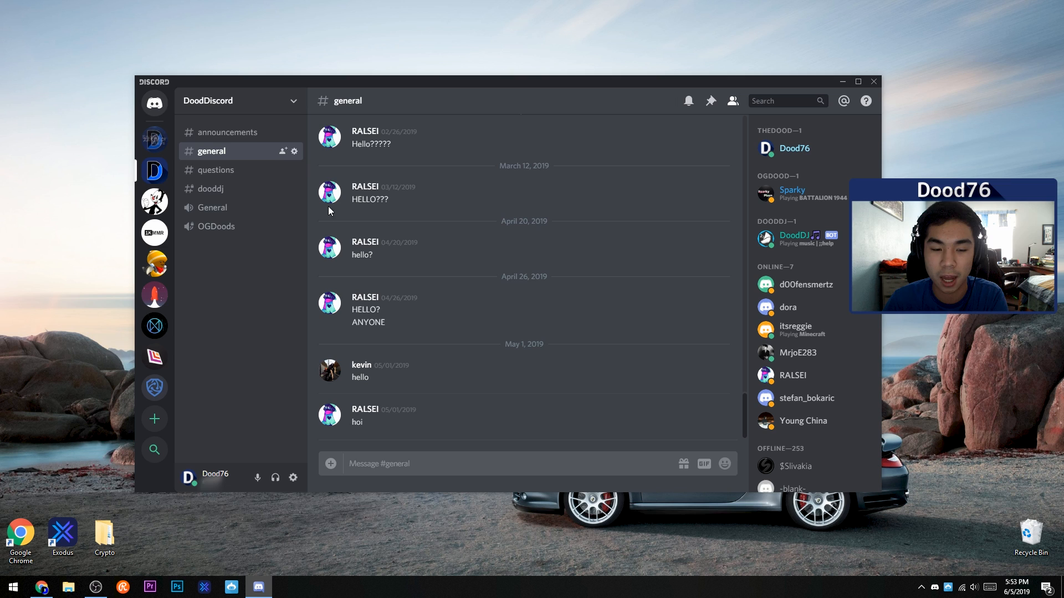
# - Generate and copy the DoodDiscord invite link discord.gg/mgUtQC from the Invite People dialog
pyautogui.click(240, 100)
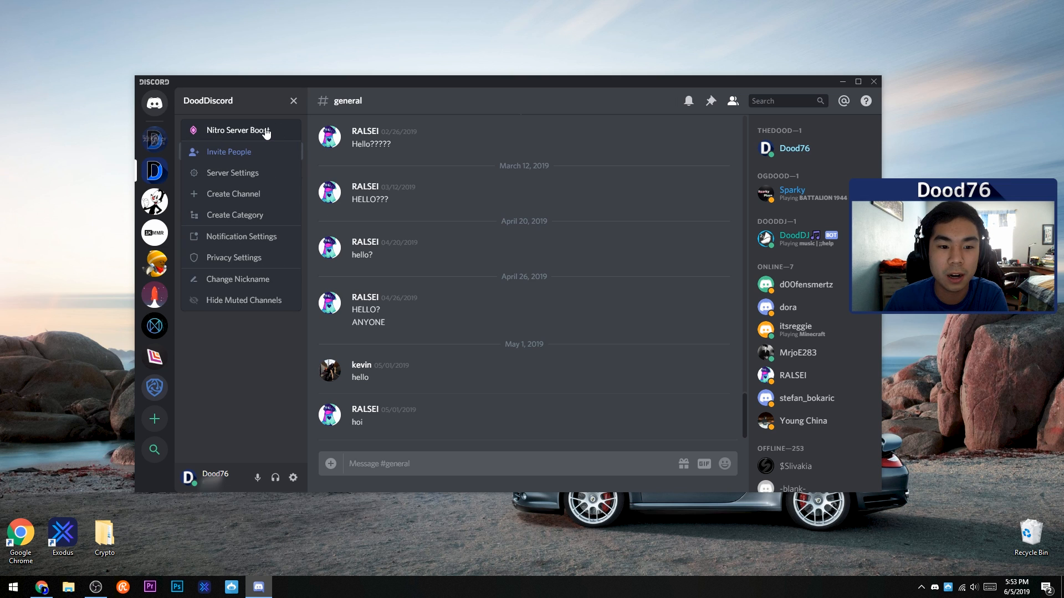
pyautogui.click(239, 101)
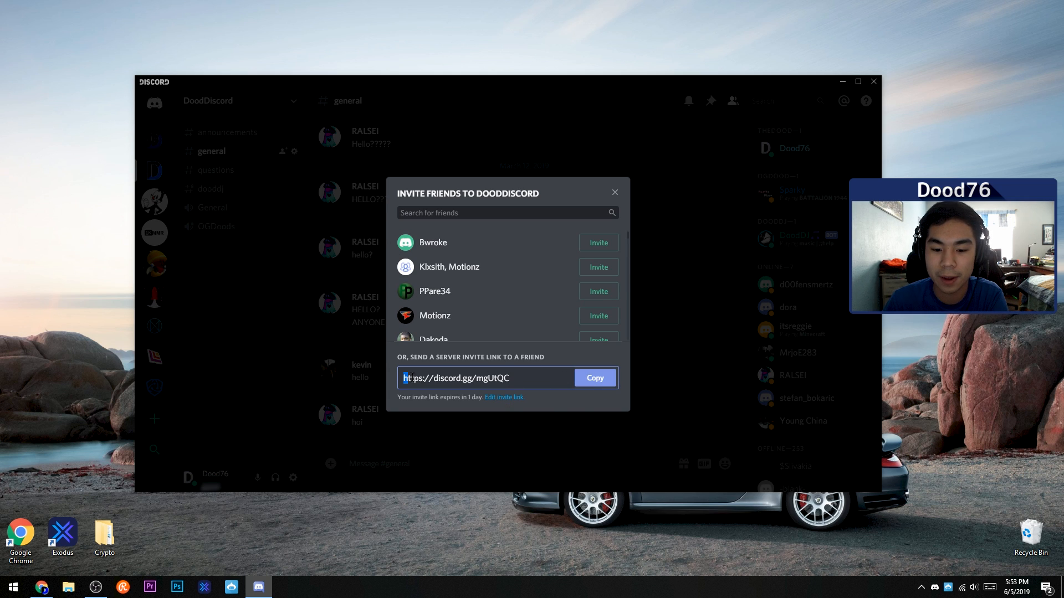
pyautogui.click(529, 378)
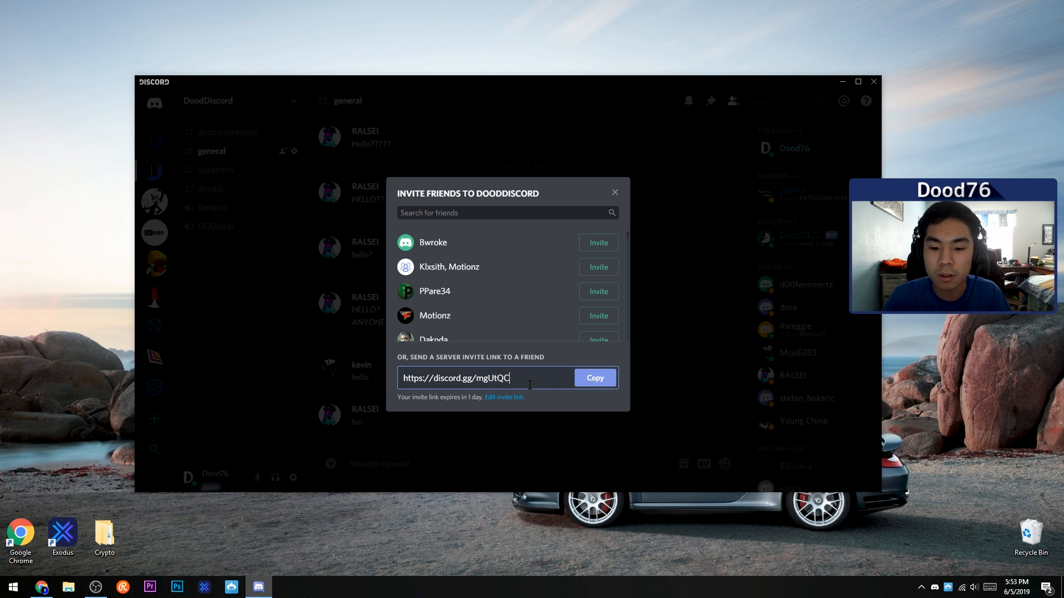
pyautogui.moveTo(487, 400)
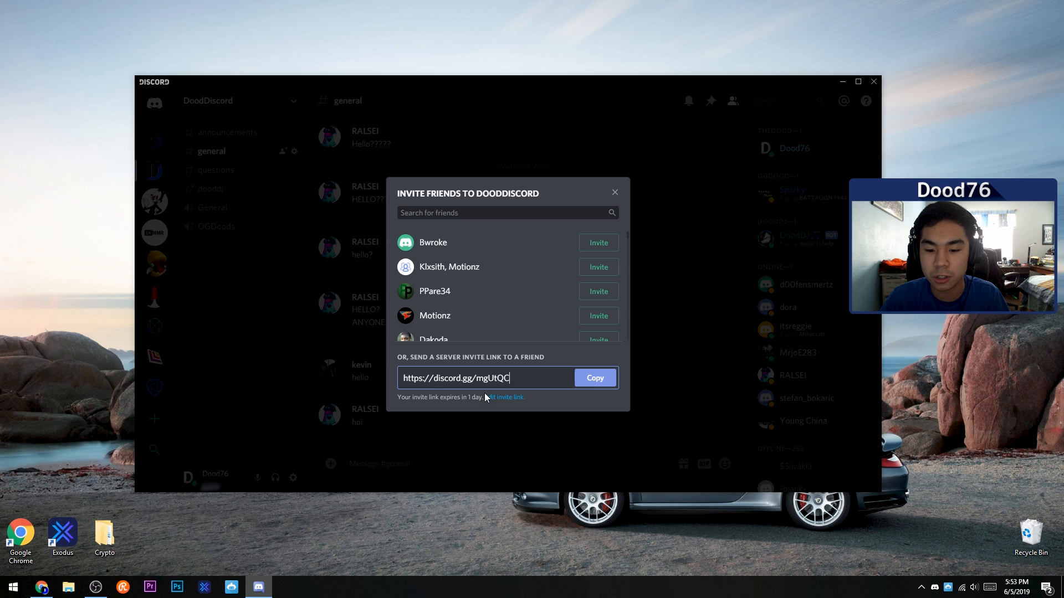
pyautogui.click(505, 397)
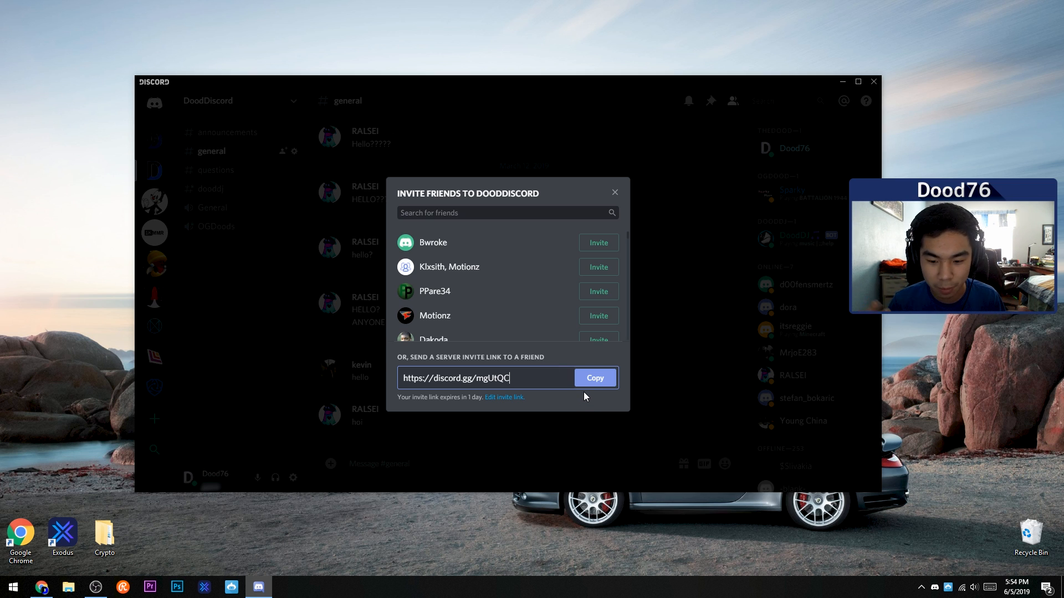
pyautogui.click(595, 377)
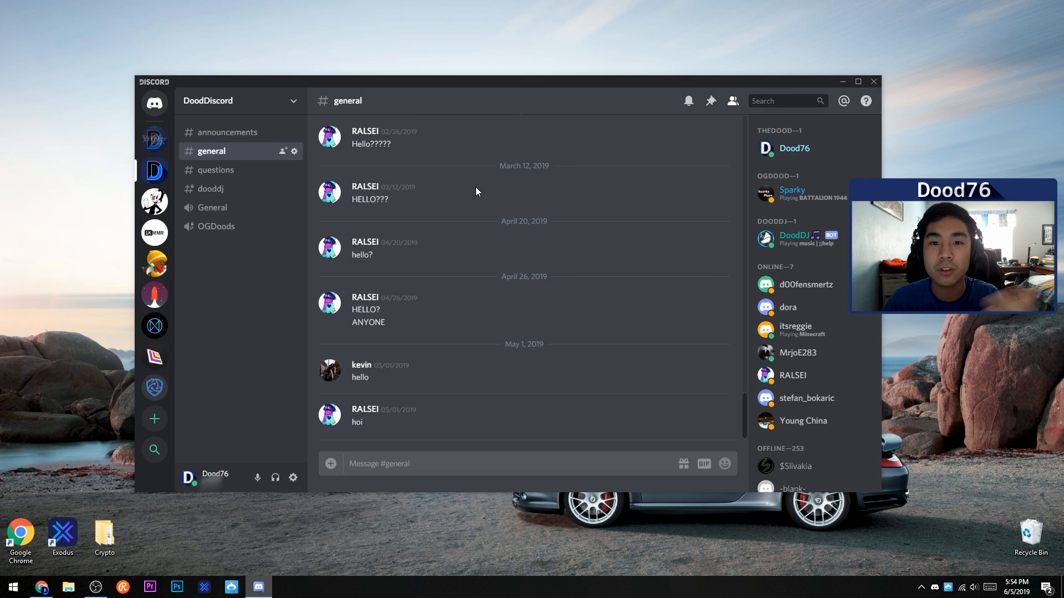
pyautogui.moveTo(291, 348)
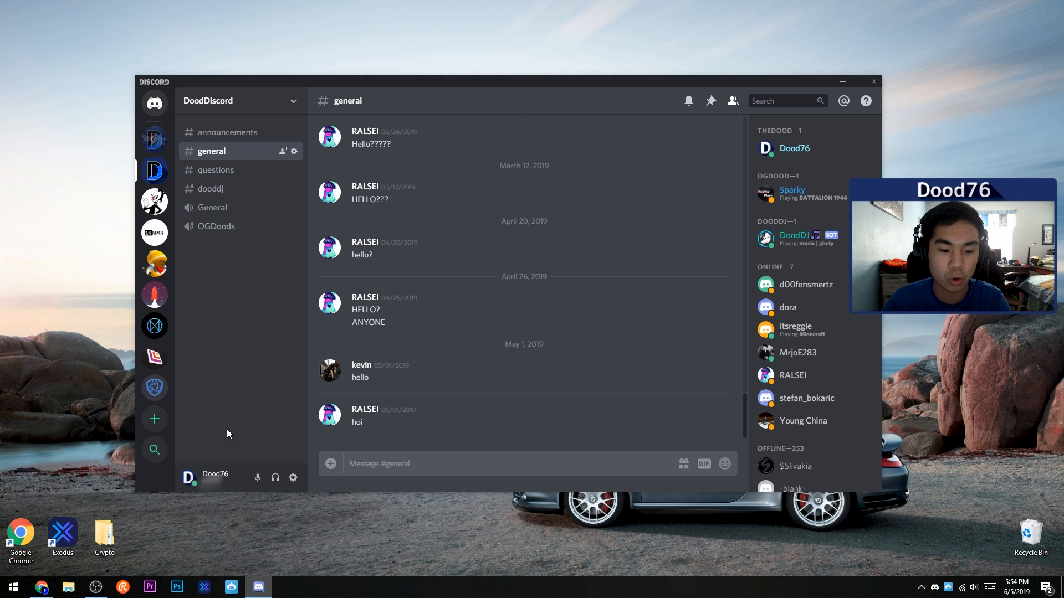
pyautogui.click(154, 419)
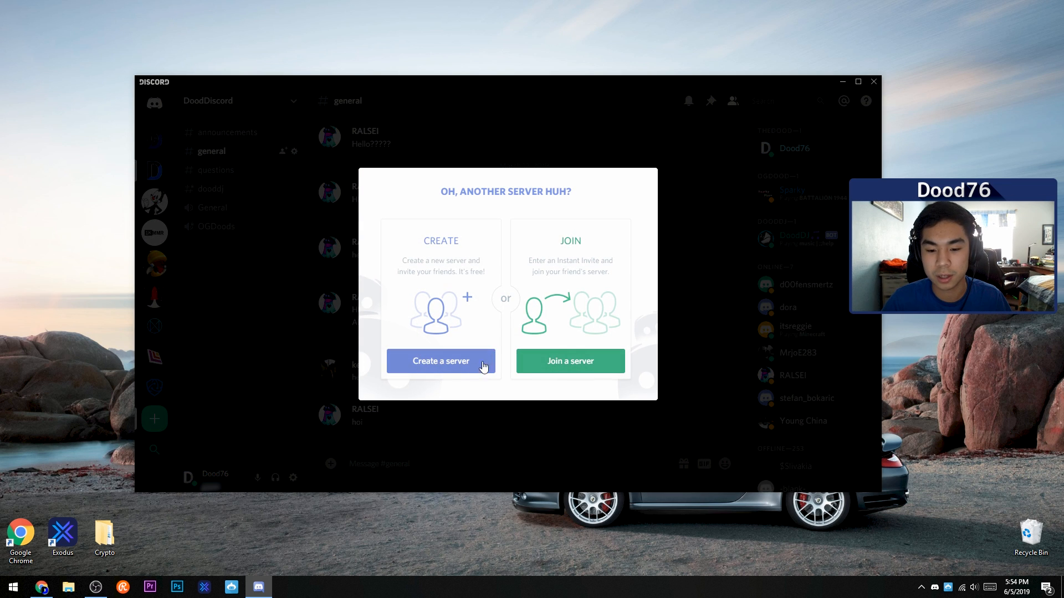
pyautogui.click(571, 362)
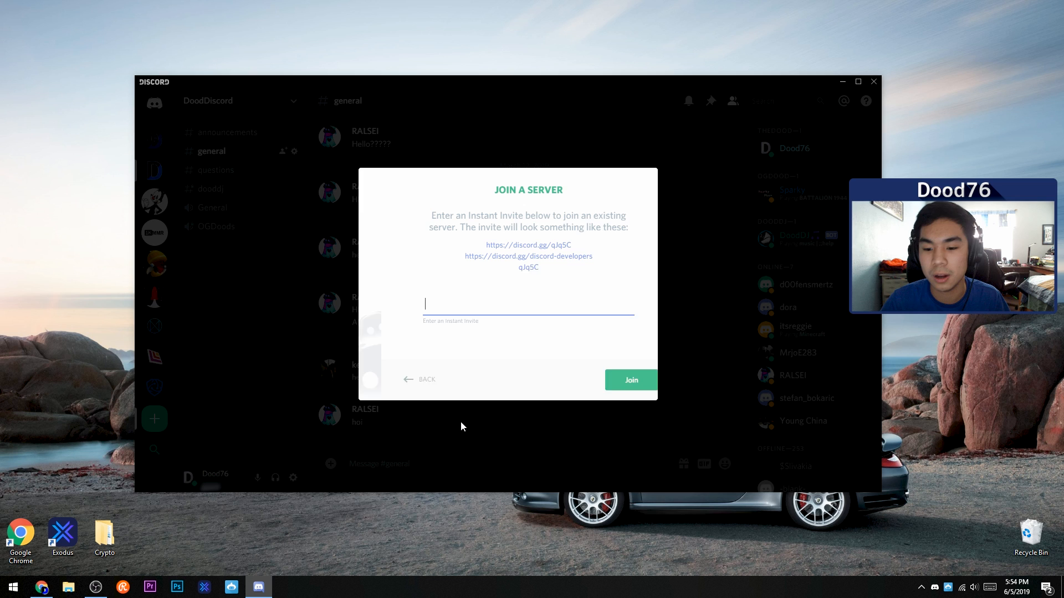
pyautogui.write('https://discord.gg/mgUtQC')
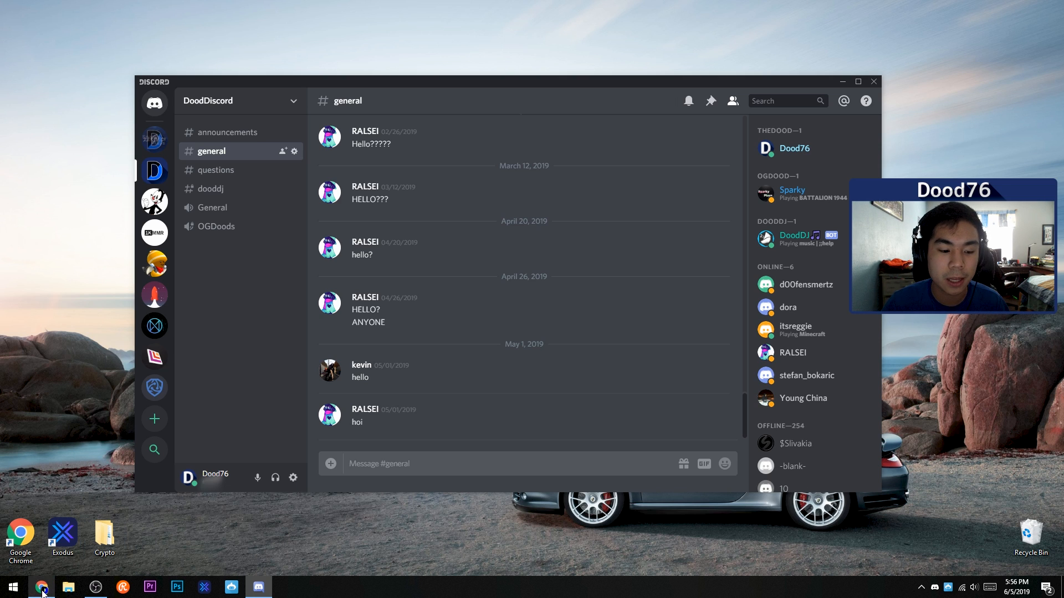
# - Visit discordapp.com/invite/mgUtQC in Chrome and continue to Discord from the invite page
pyautogui.click(42, 587)
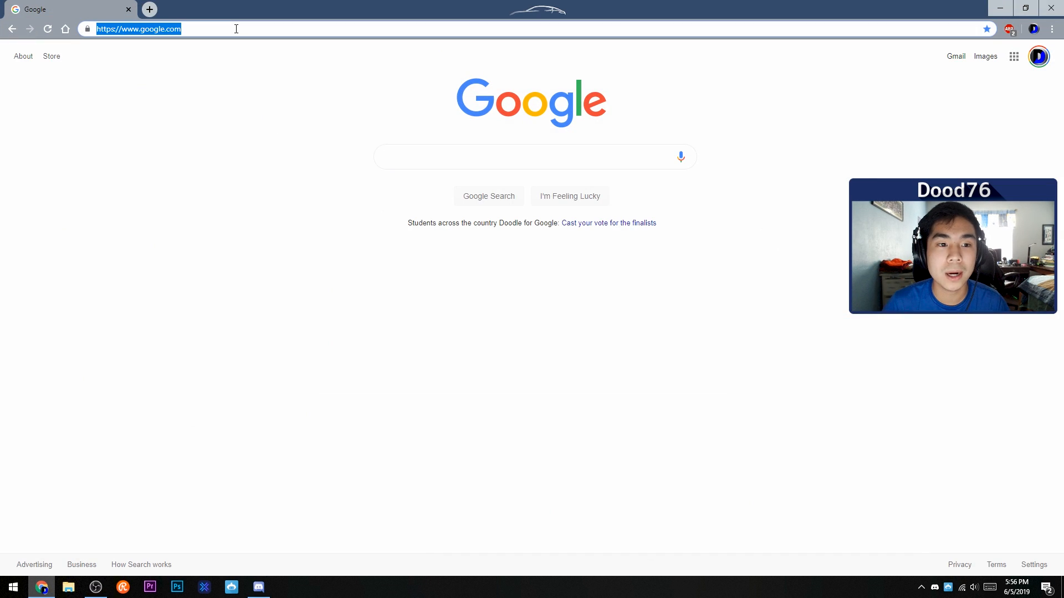
pyautogui.write('https://discordapp.com/invite/mgUtQC')
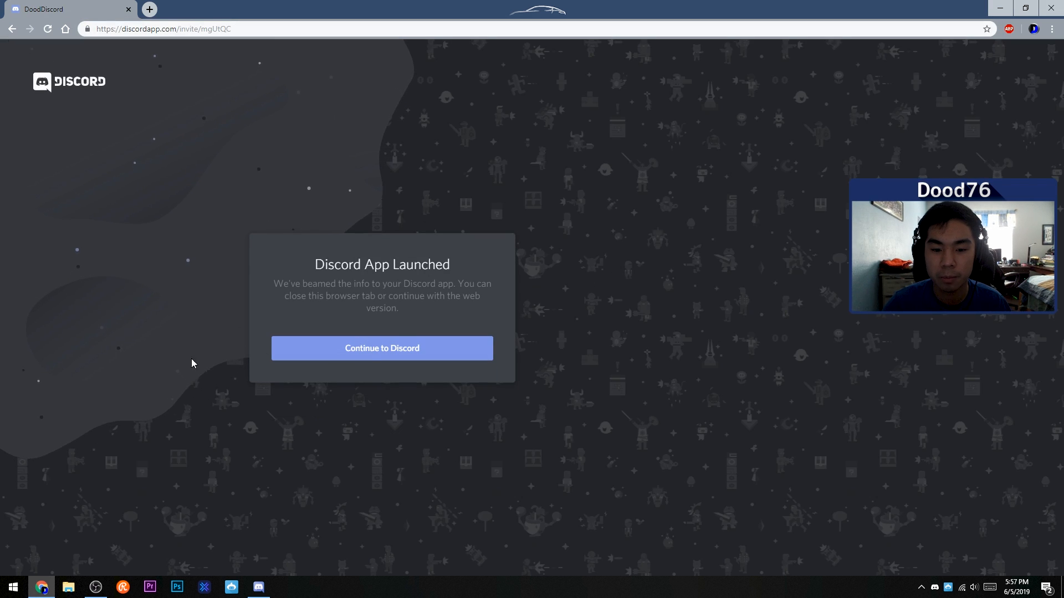
pyautogui.click(381, 348)
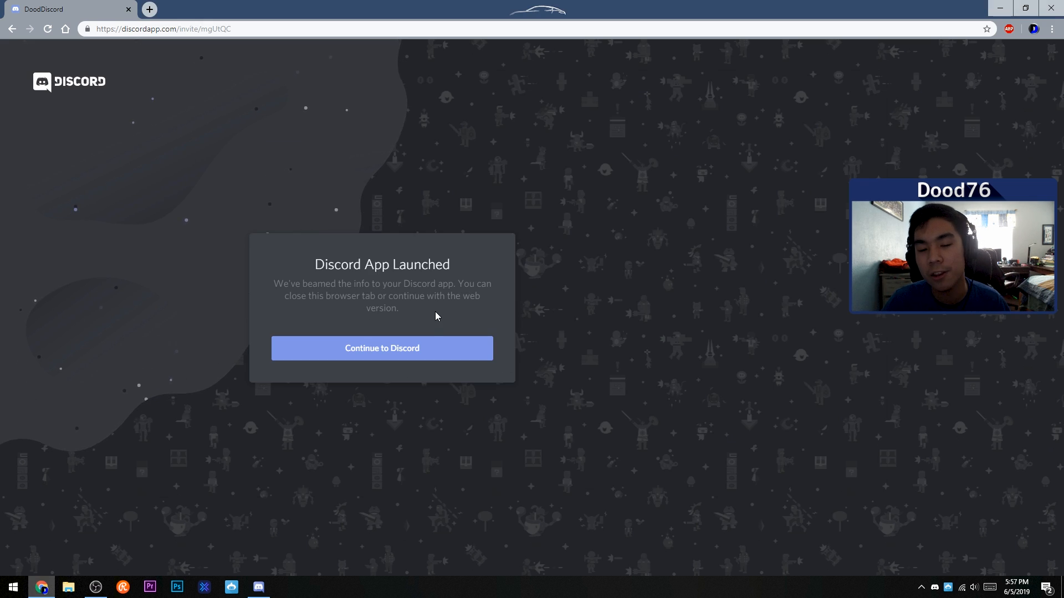
pyautogui.click(382, 348)
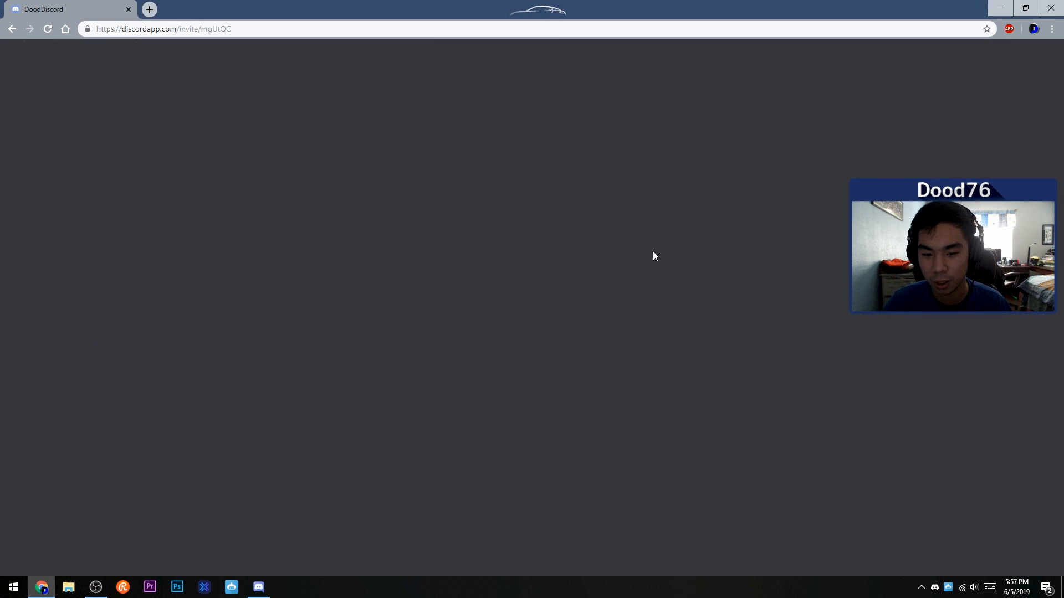